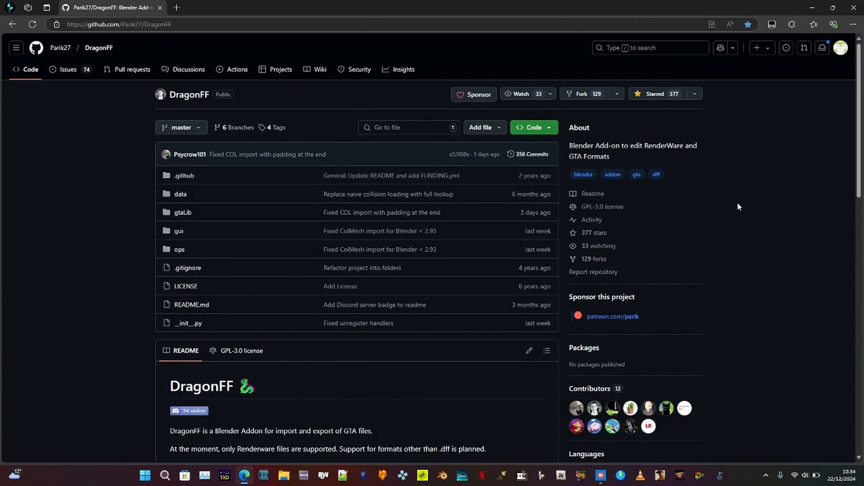
mouse_move(197, 130)
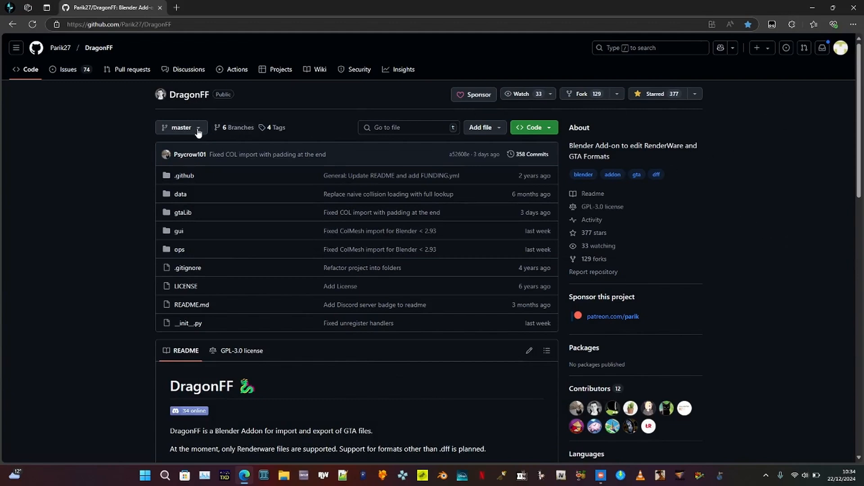
Download the DragonFF repository's master branch from GitHub as a ZIP and save it.
click(181, 127)
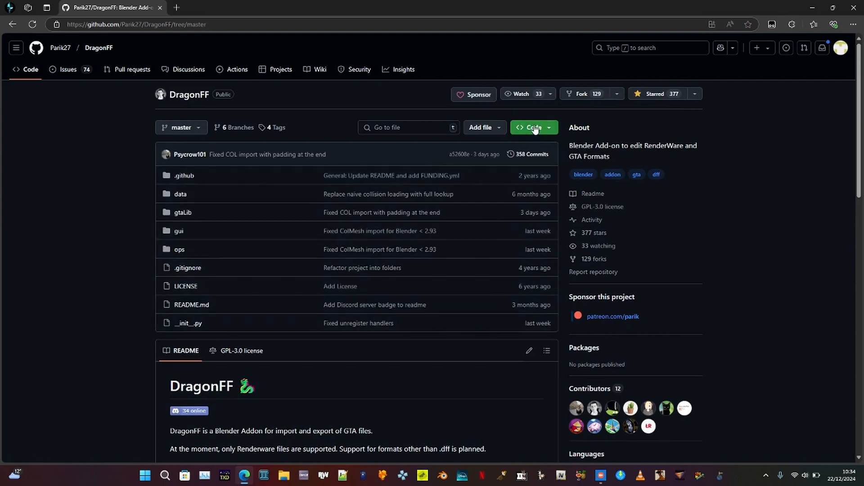
click(532, 128)
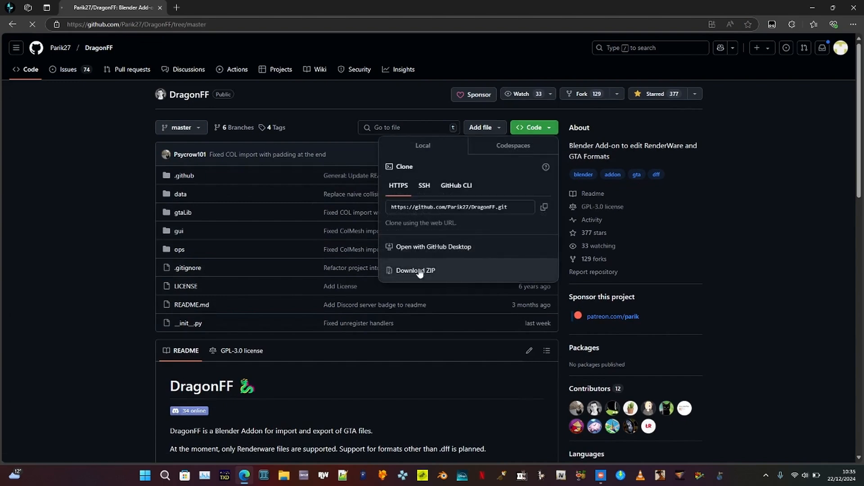
click(414, 270)
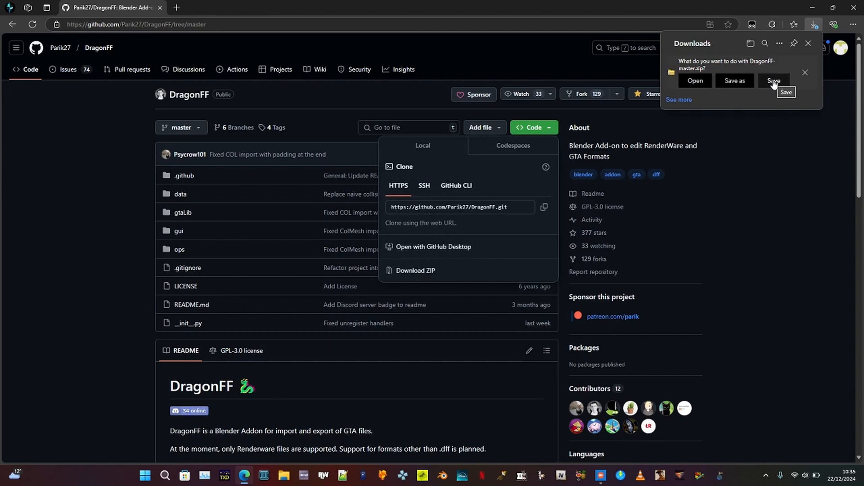
click(773, 80)
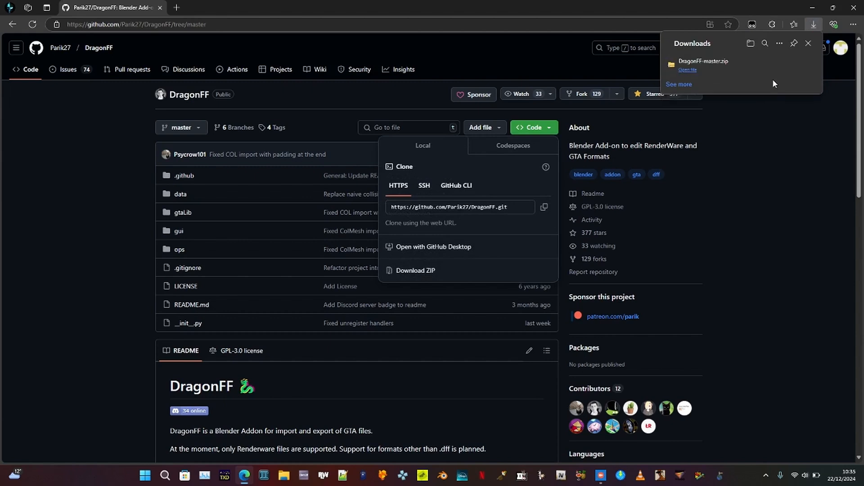
mouse_move(577, 413)
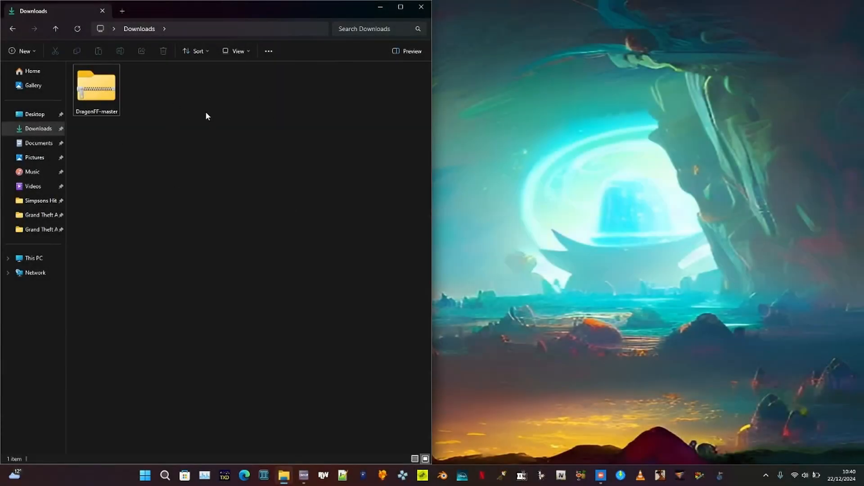
Create a new folder in Downloads and begin naming it 'File…'.
right_click(206, 116)
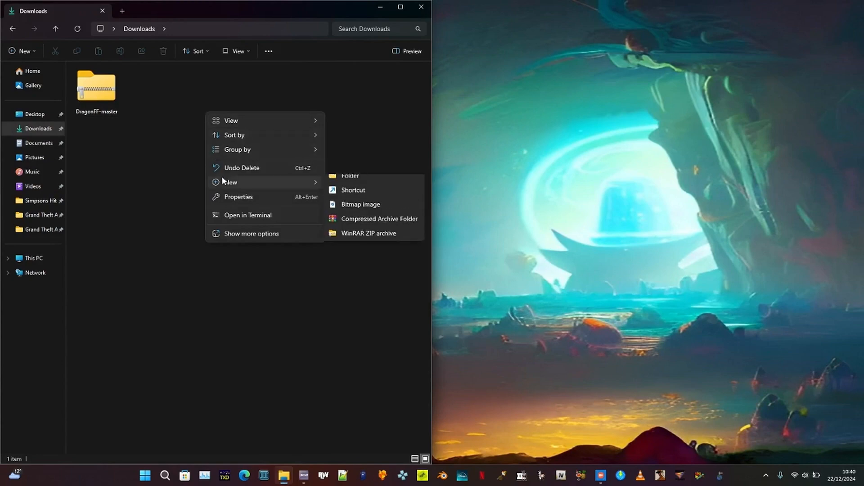
click(350, 176)
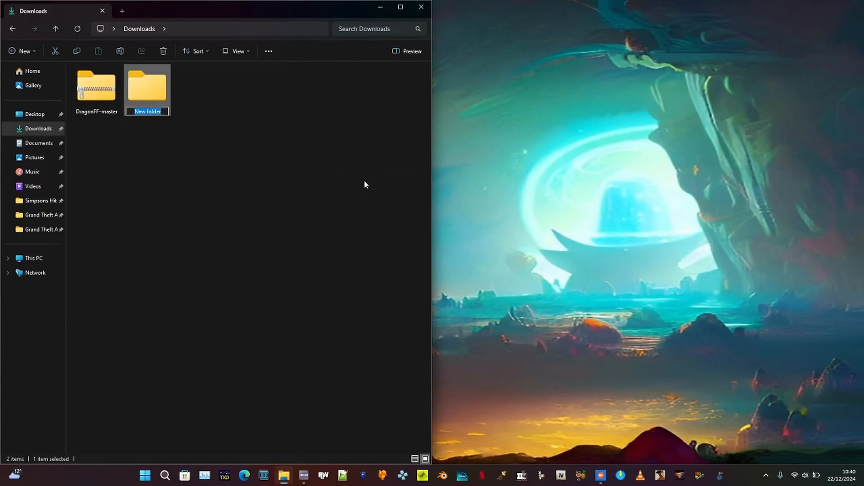
text(File)
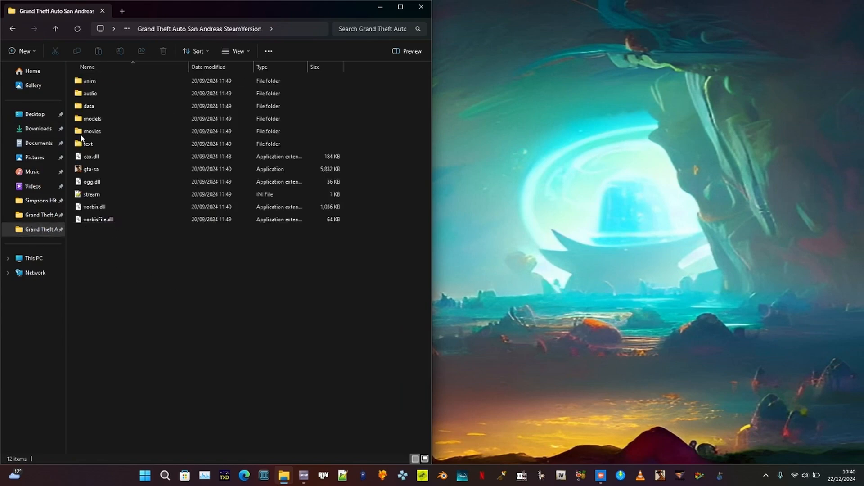
Open the San Andreas models folder and select the gta3.img archive.
double_click(91, 119)
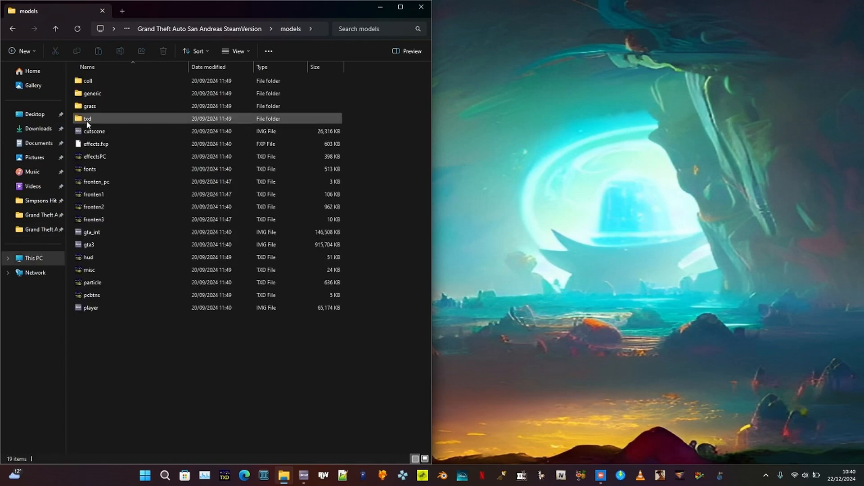
click(89, 244)
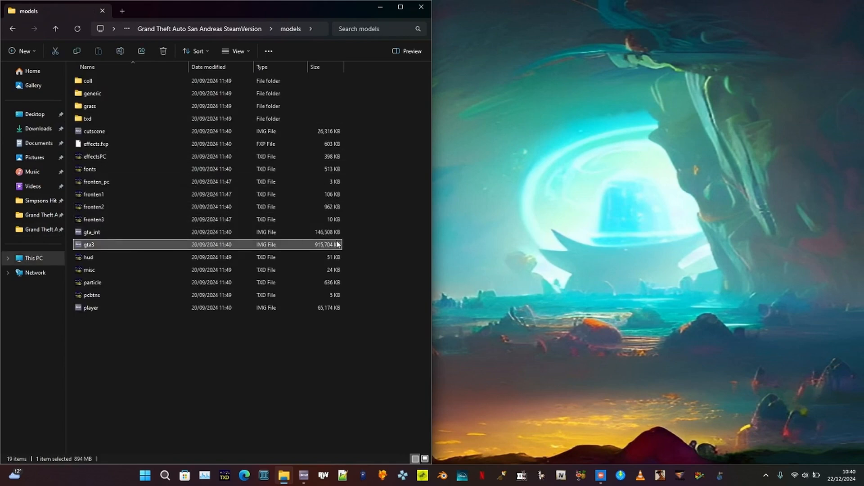
mouse_move(341, 466)
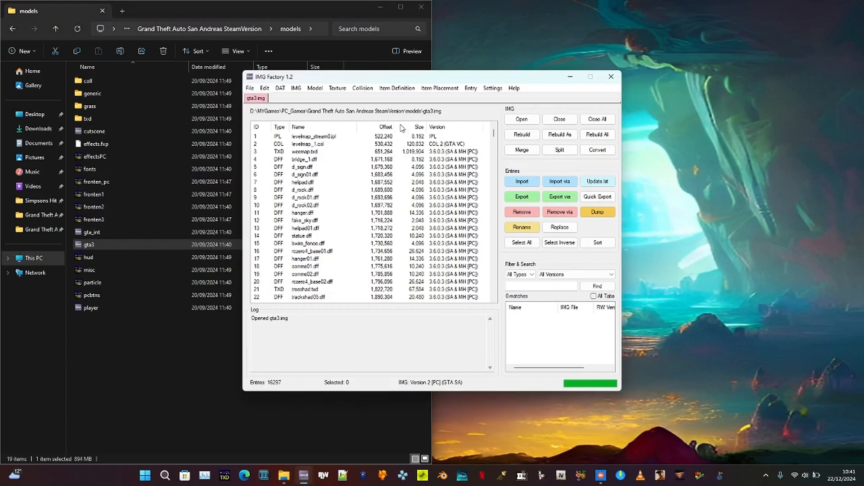
mouse_move(553, 237)
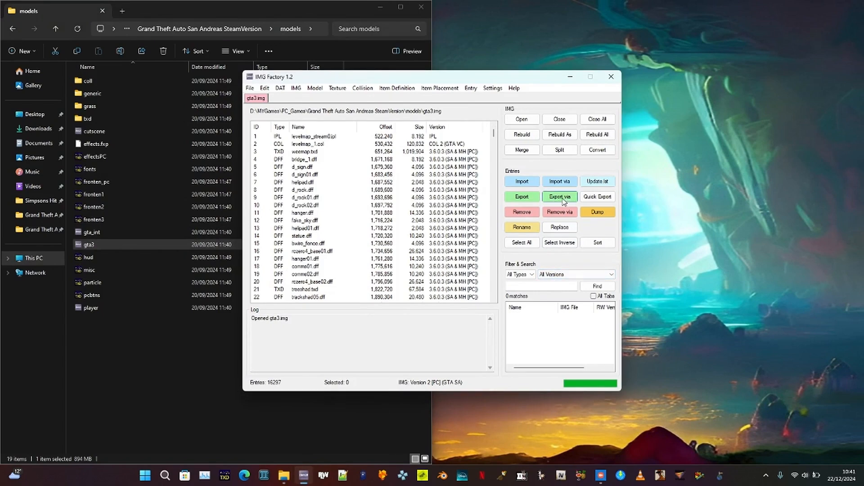
Export the gta3.img entries listed in the data\maps\LA LAe IDE file into Files Here.
click(559, 197)
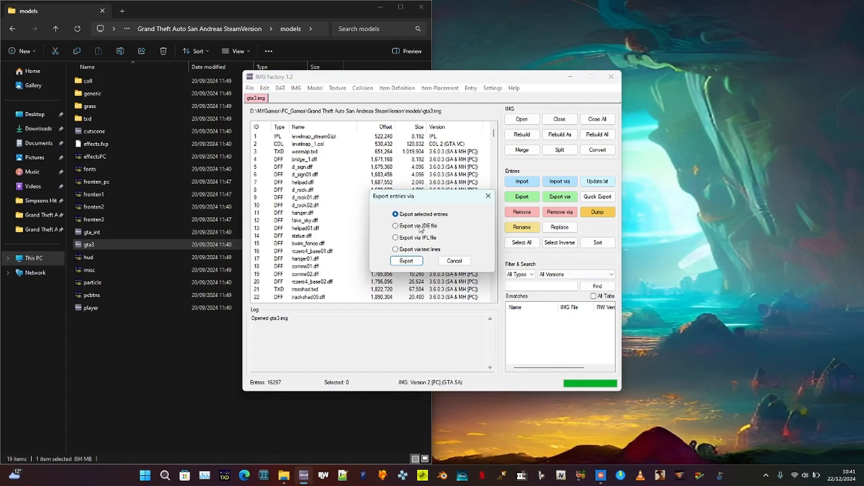
click(395, 225)
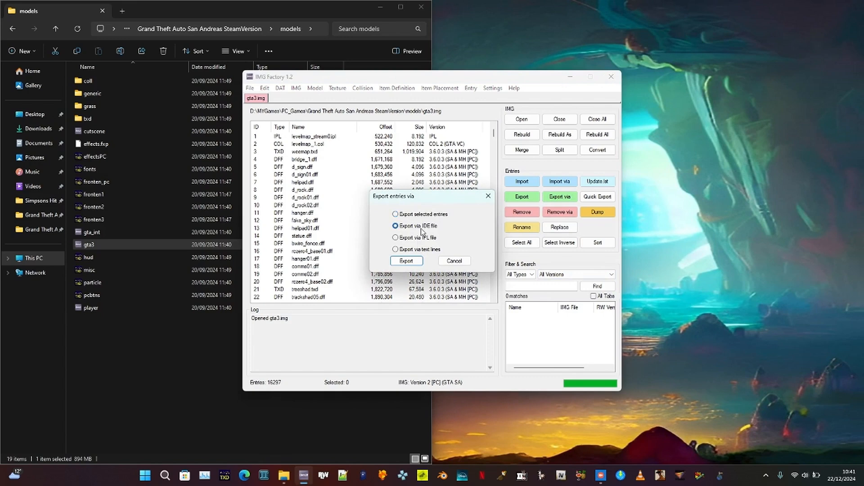
click(405, 261)
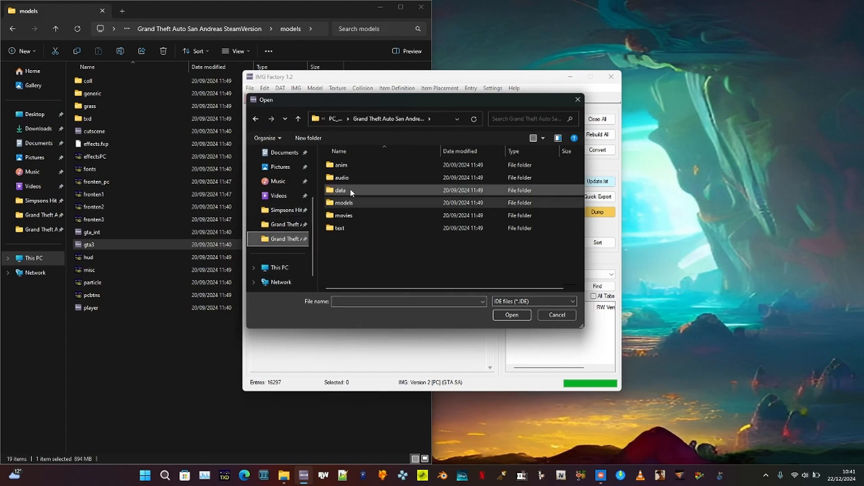
double_click(340, 189)
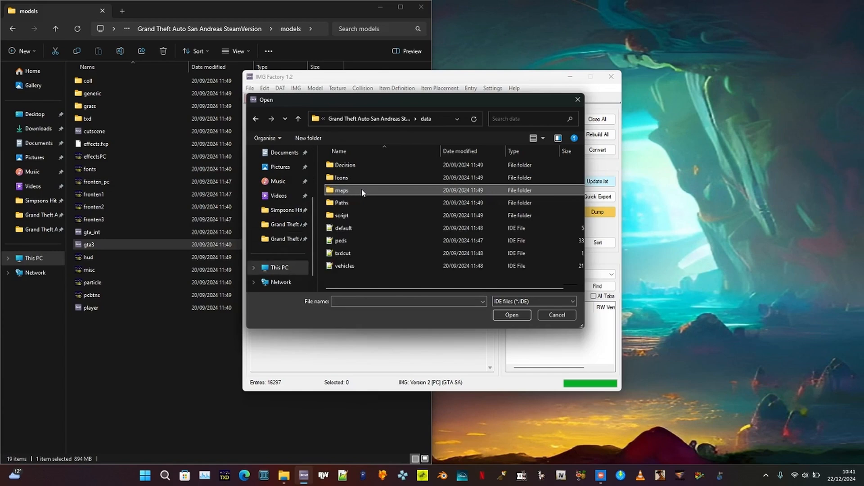
mouse_move(342, 190)
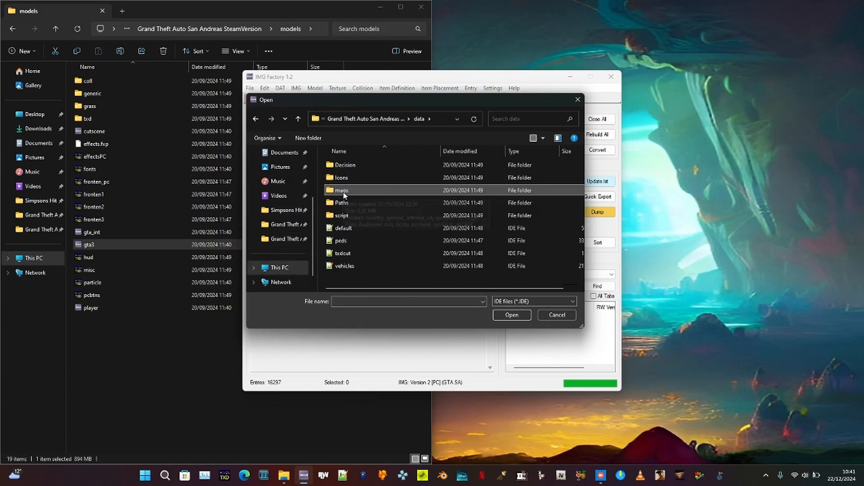
double_click(341, 190)
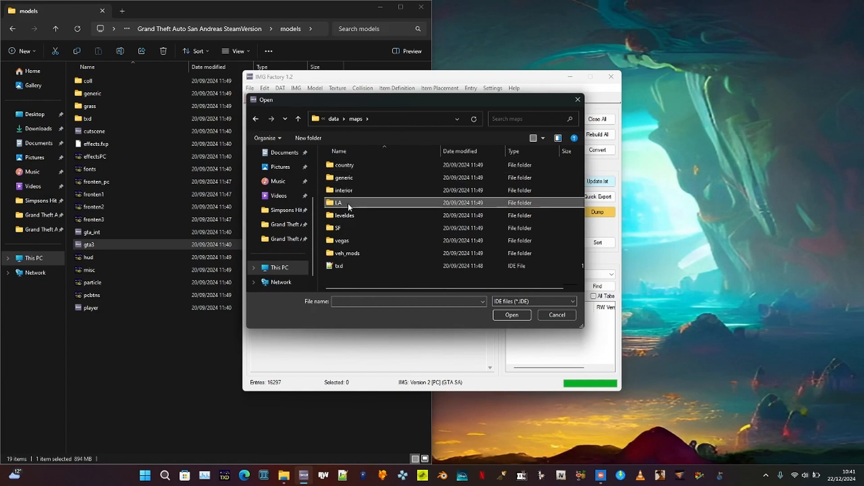
double_click(341, 202)
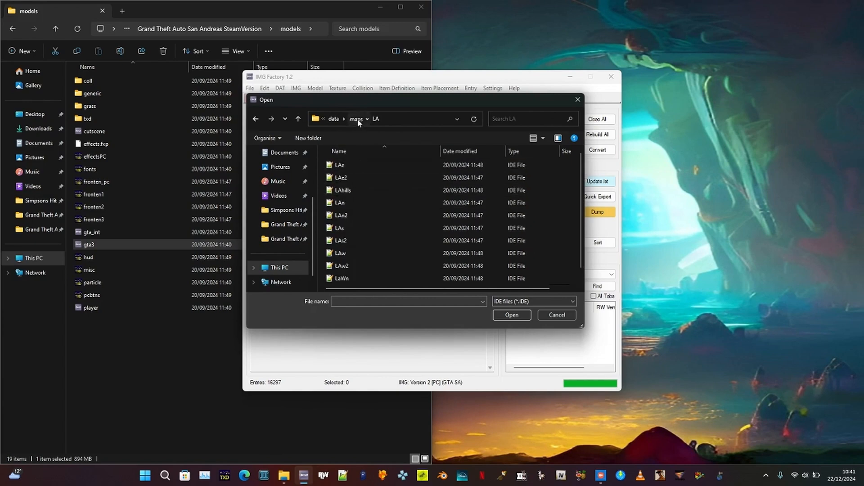
click(339, 202)
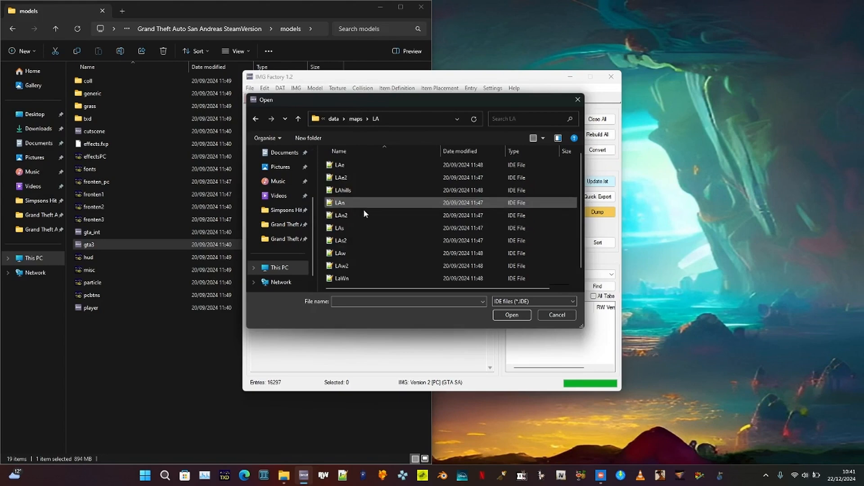
click(339, 164)
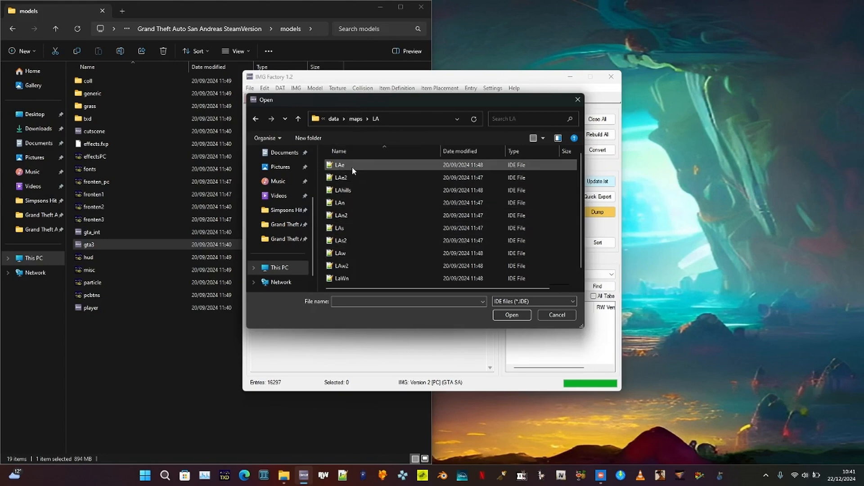
click(339, 165)
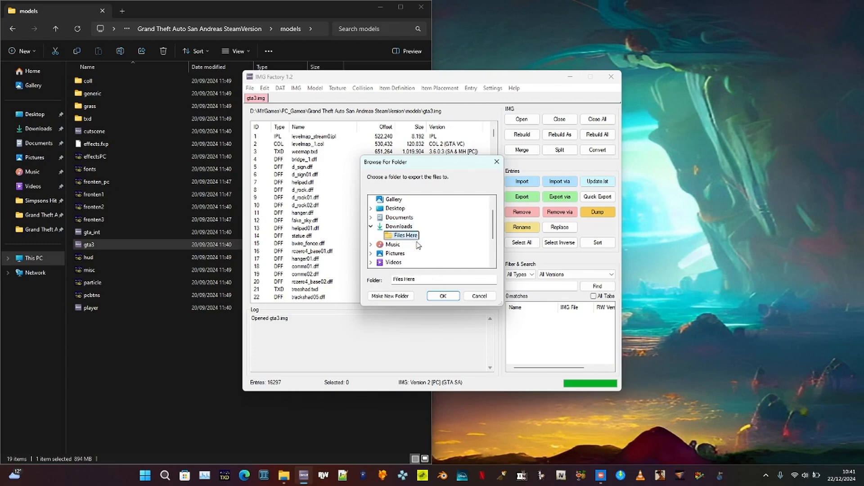
click(442, 296)
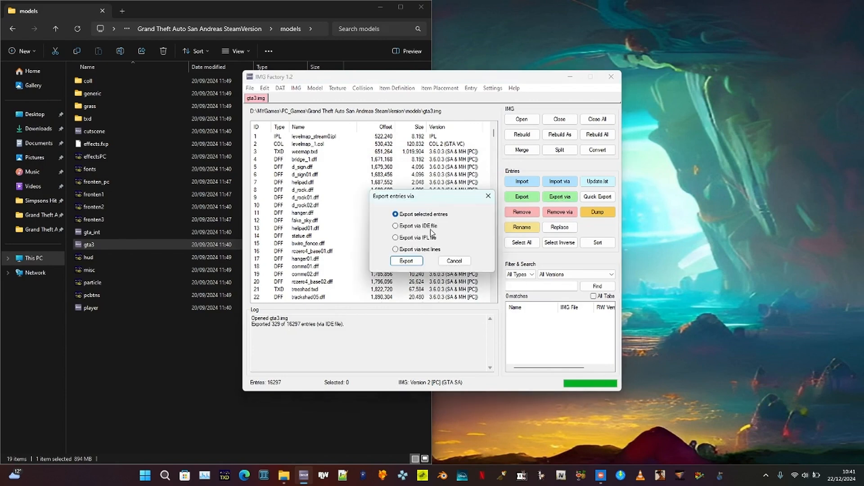
Export the gta3.img entries referenced by the IPL file into Files Here as well.
click(395, 237)
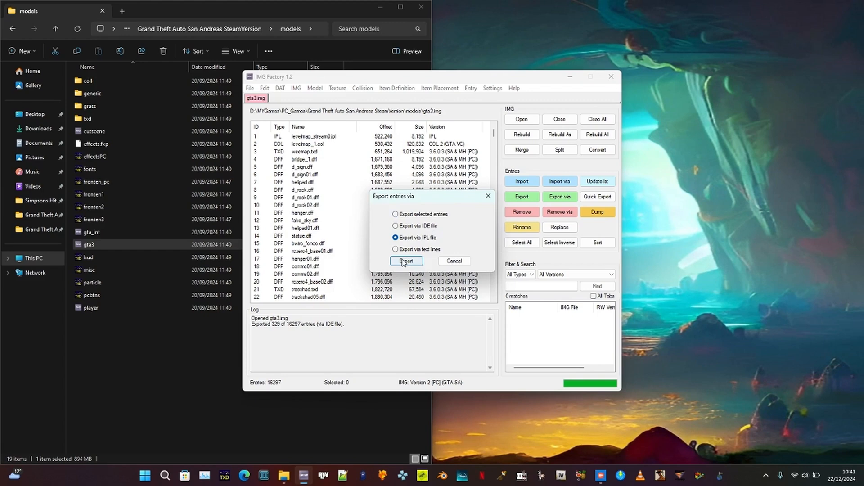
click(405, 261)
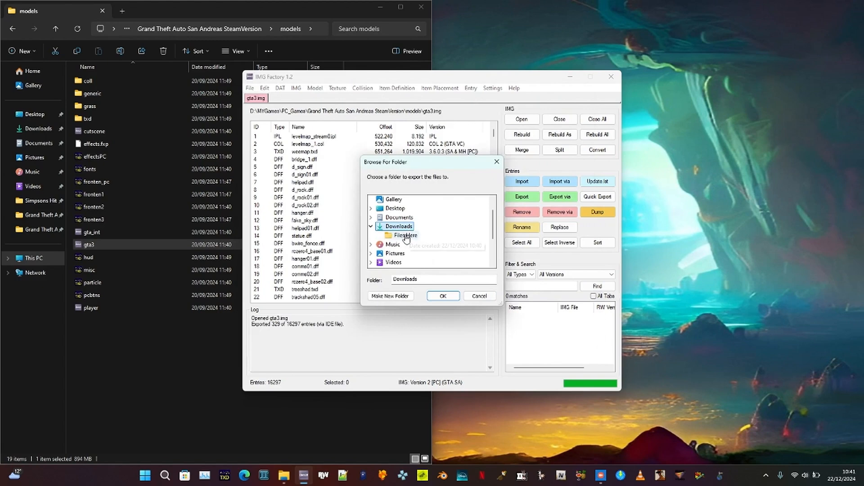
click(442, 296)
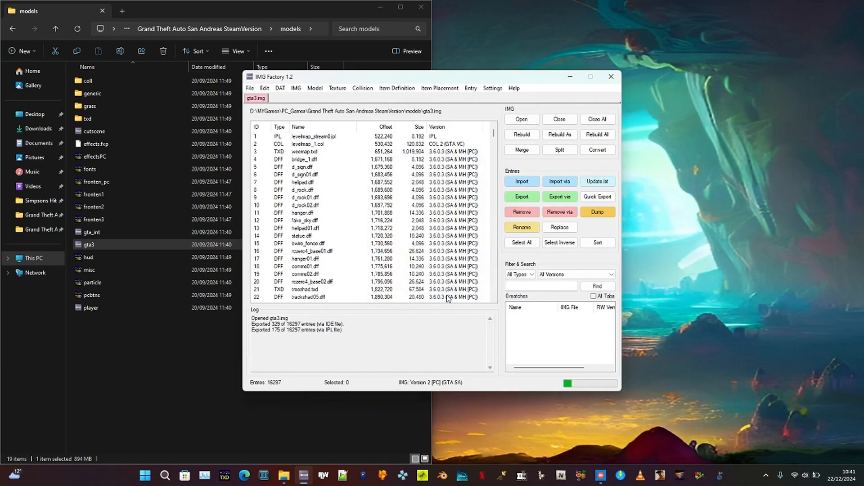
click(559, 196)
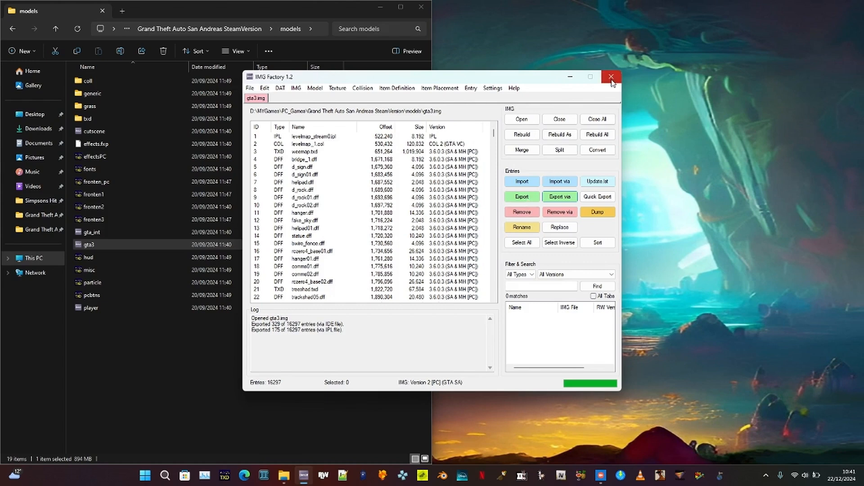
Close IMG Factory, scroll through the exported files in Files Here, and switch to Blender.
click(610, 77)
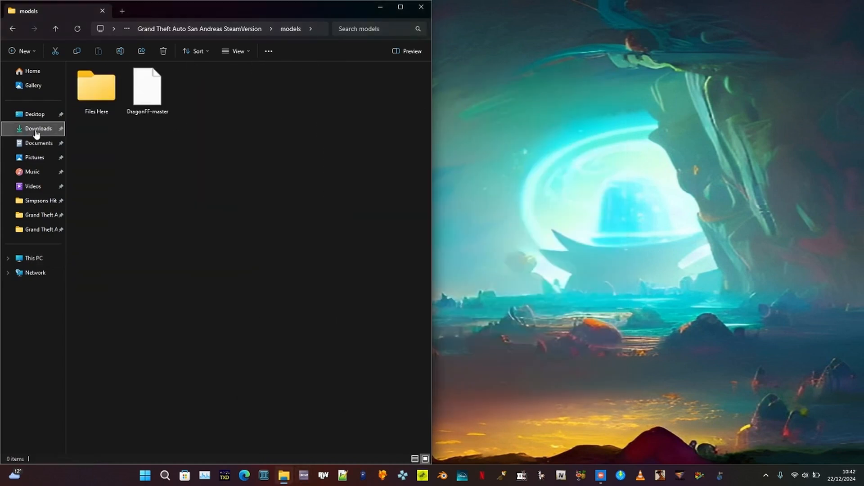
double_click(95, 86)
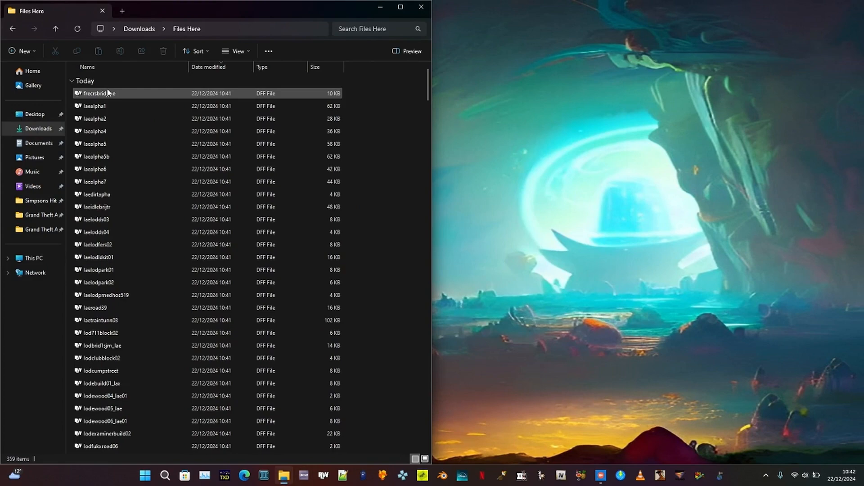
scroll(down, 3)
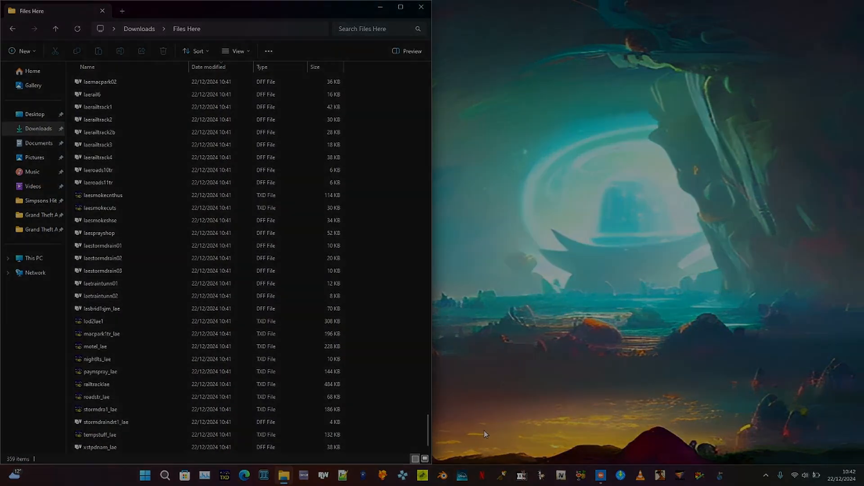
click(442, 475)
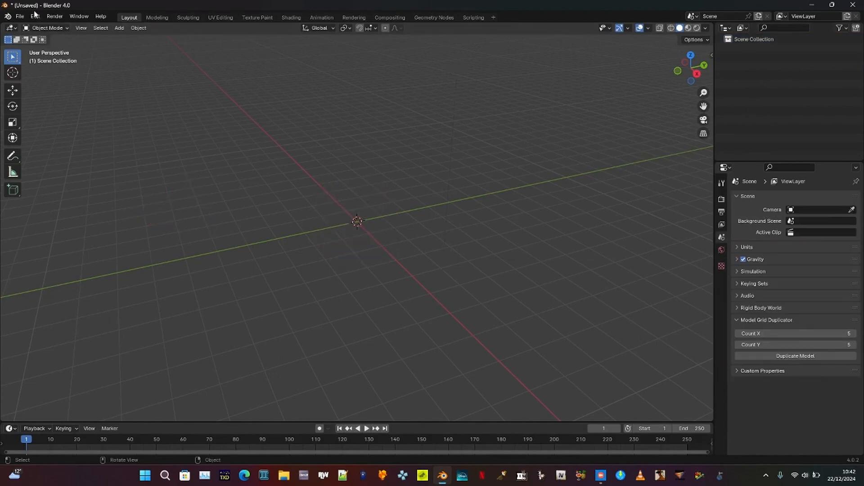
Install DragonFF-master.zip via Preferences and enable the Import-Export: GTA DragonFF add-on.
click(35, 16)
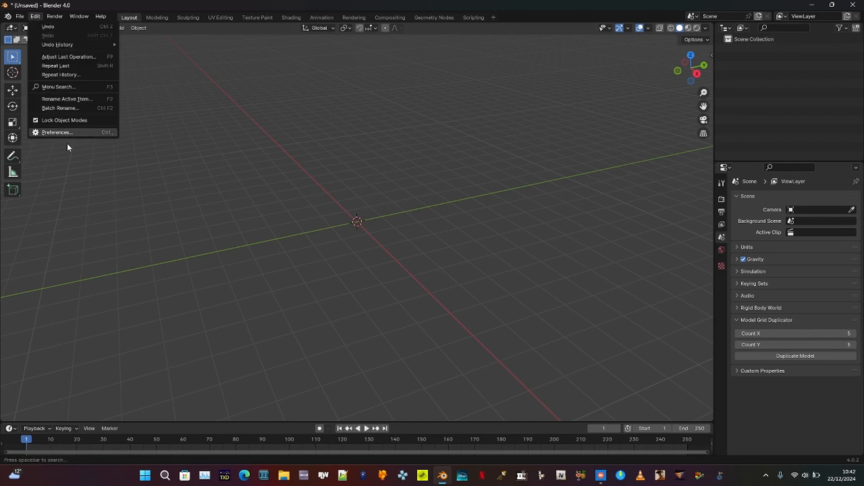
click(56, 133)
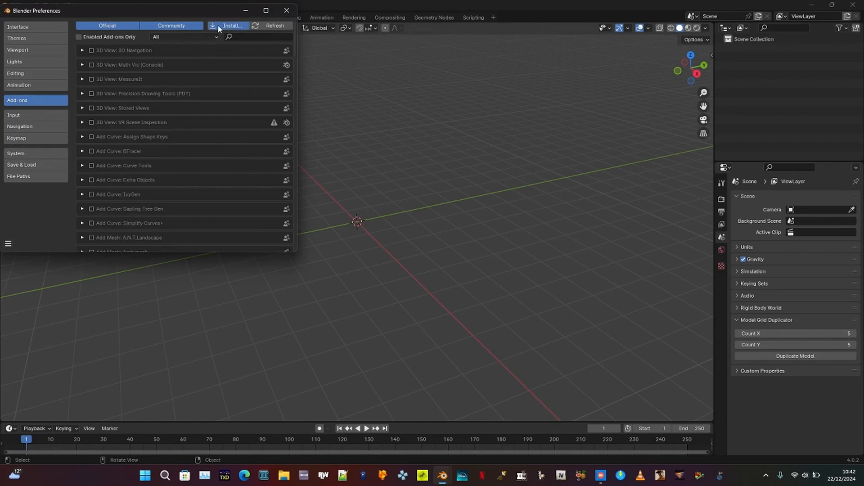
click(232, 26)
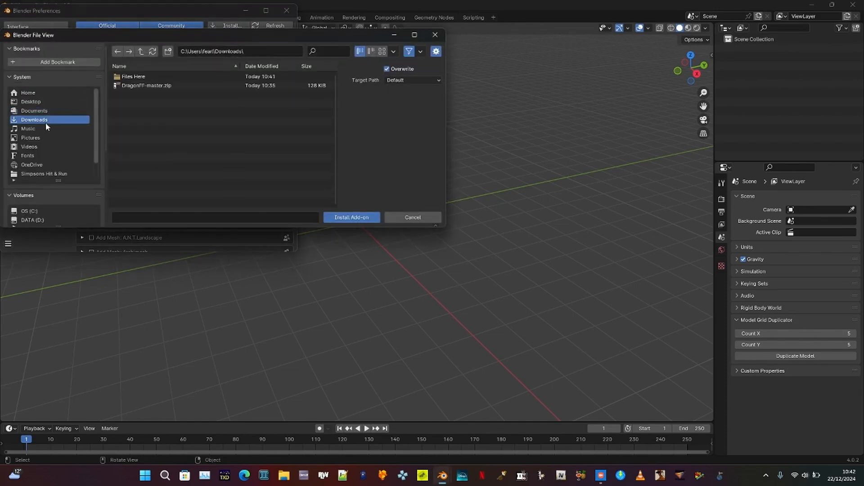
click(146, 86)
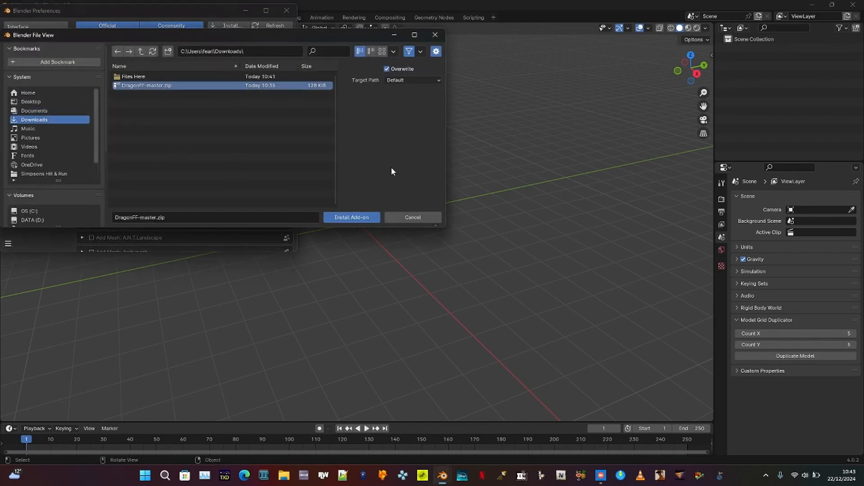
click(351, 217)
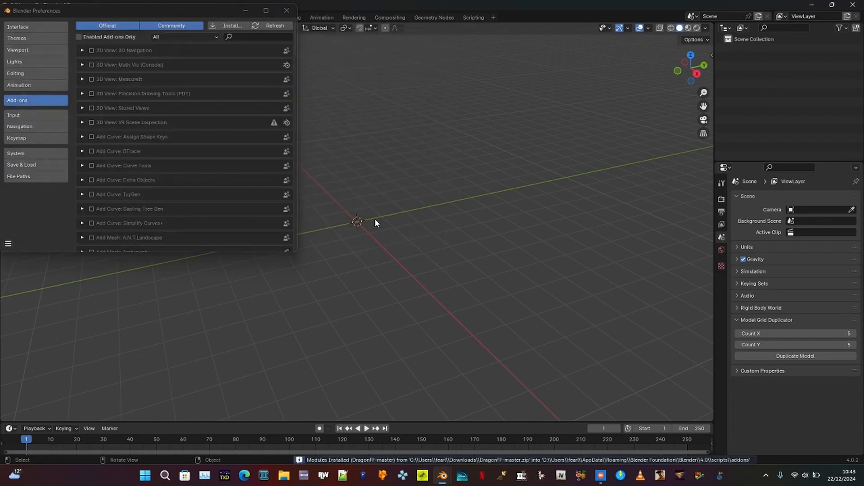
text(GTA DragonFF)
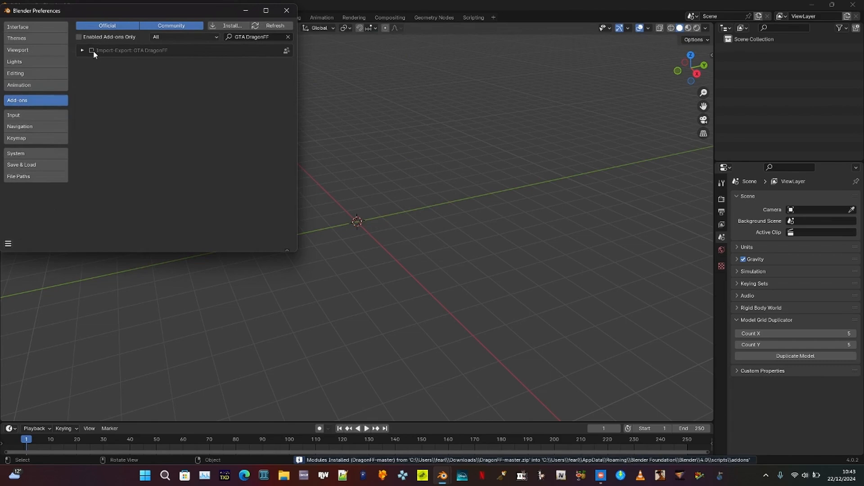
click(91, 50)
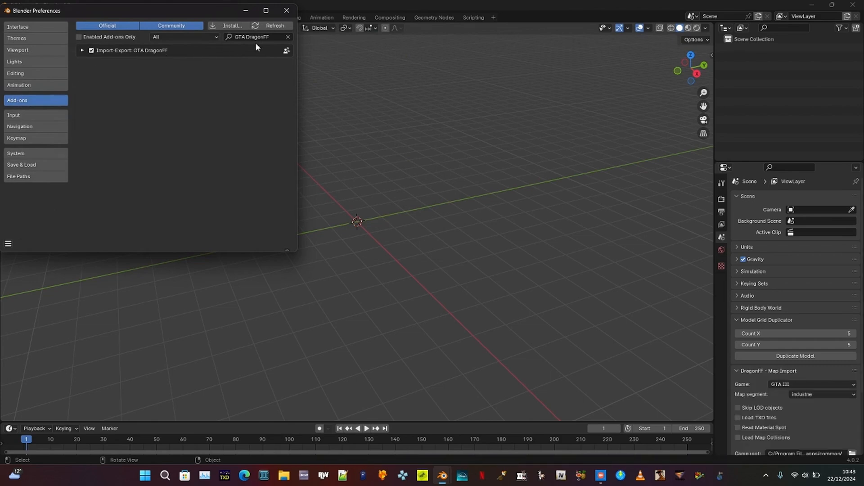
click(286, 11)
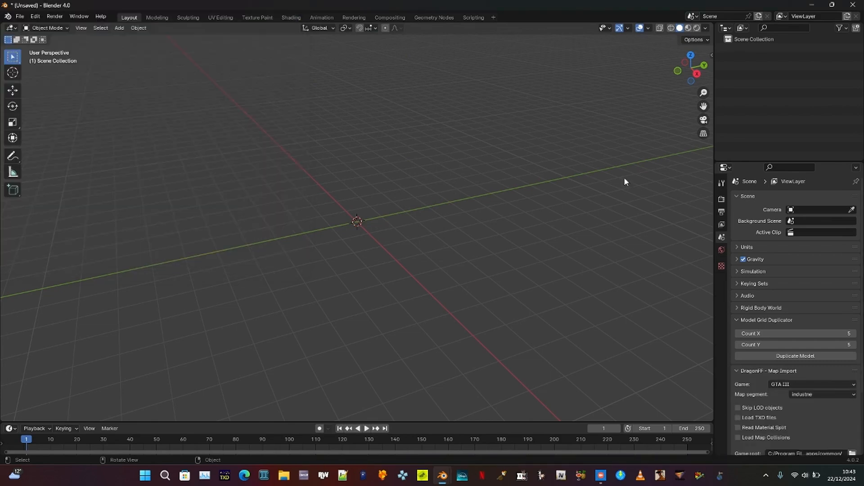
Set the Map Import game root to the GTA San Andreas SteamVersion folder.
scroll(down, 3)
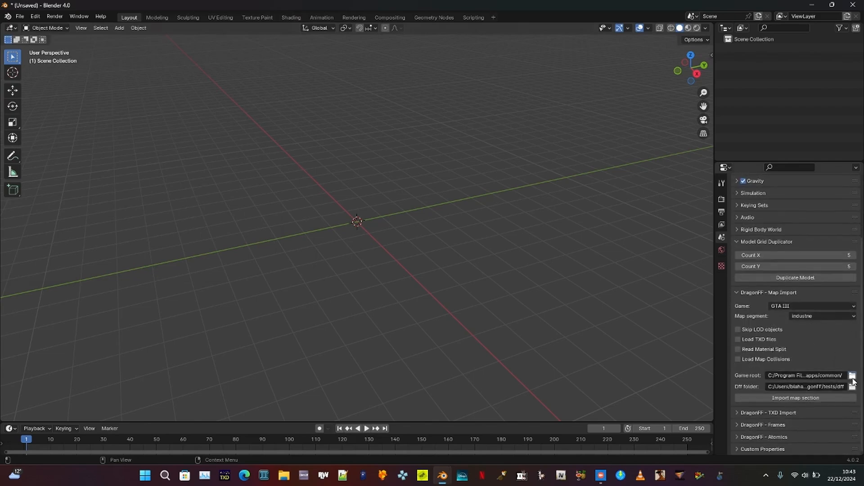
click(851, 375)
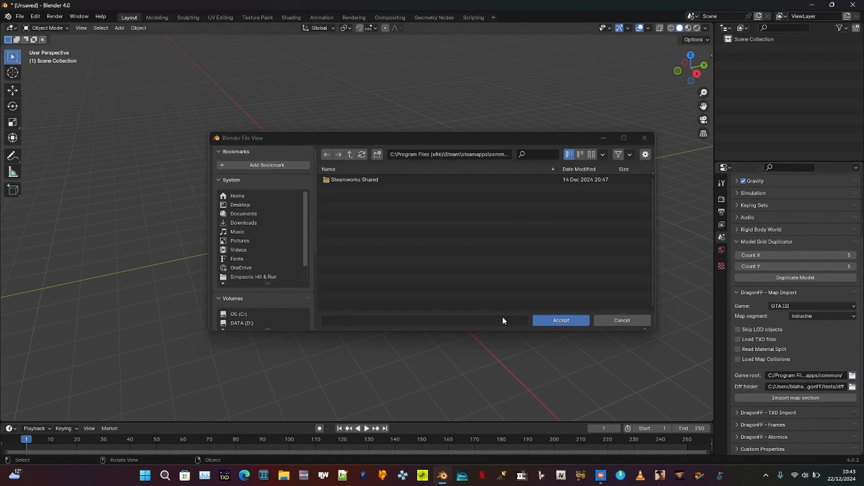
click(262, 277)
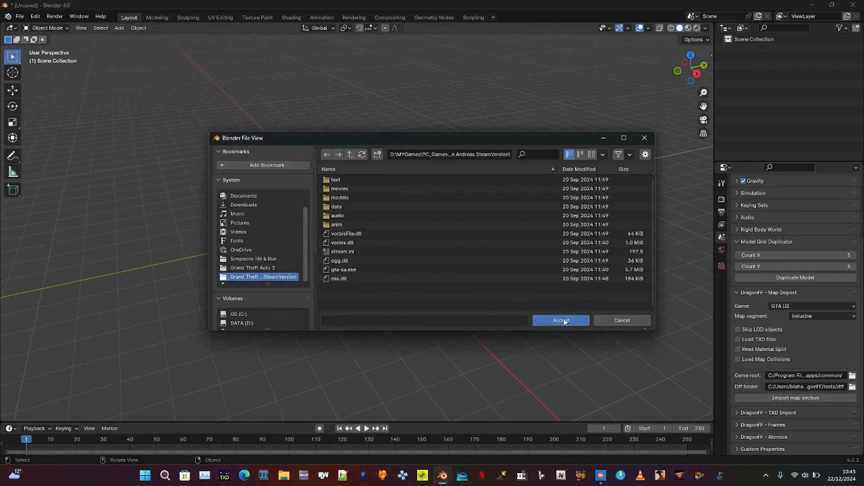
click(560, 320)
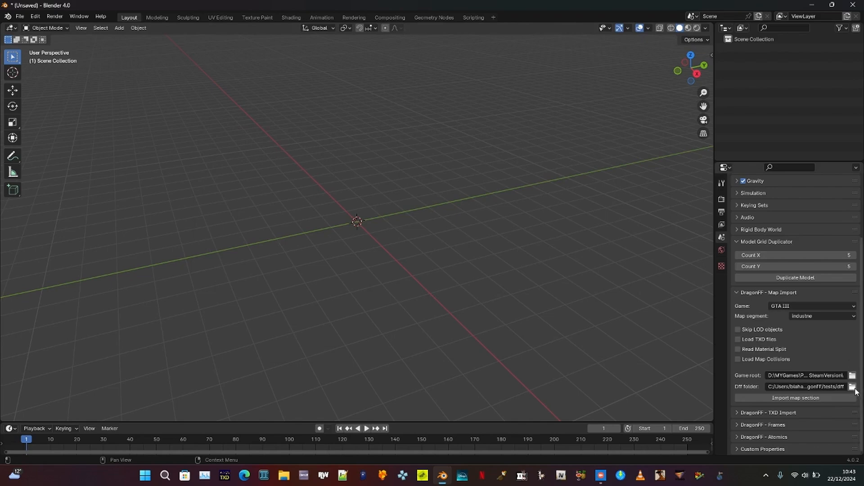
Set the Map Import DFF folder to Downloads\Files Here.
click(854, 386)
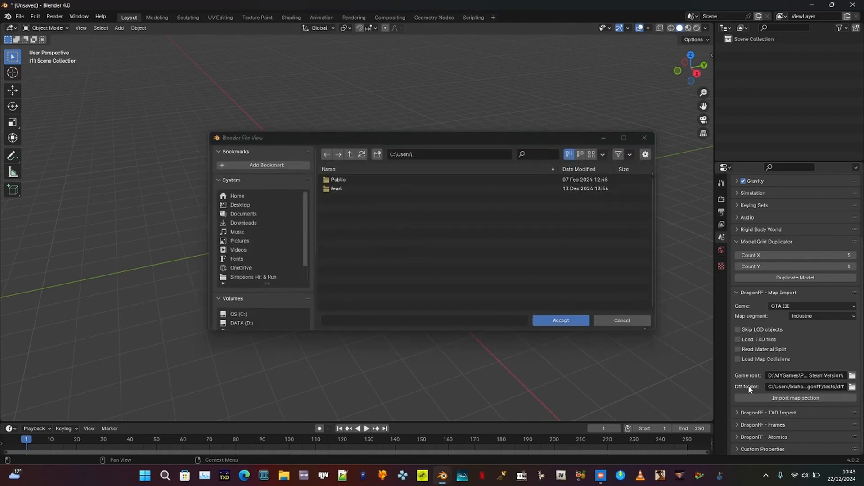
click(243, 223)
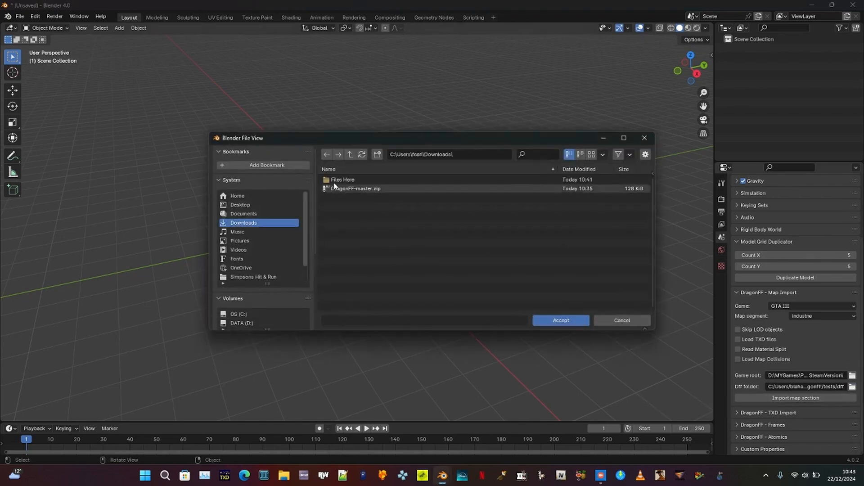
double_click(342, 179)
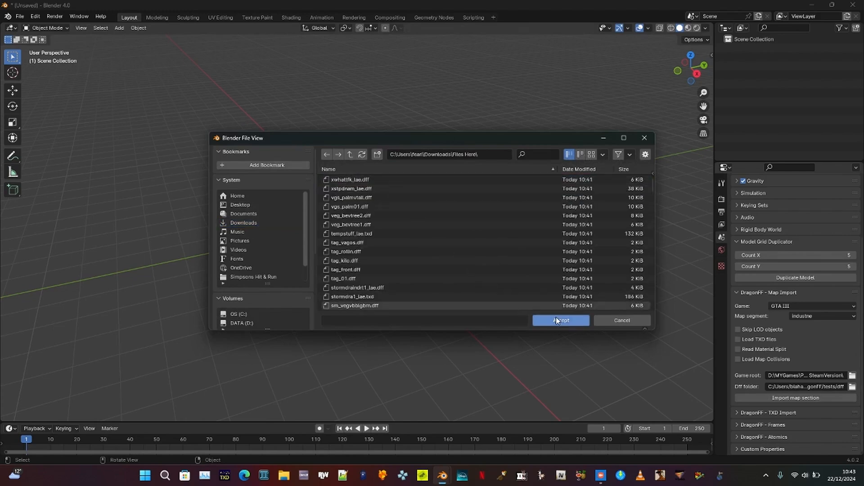
click(560, 320)
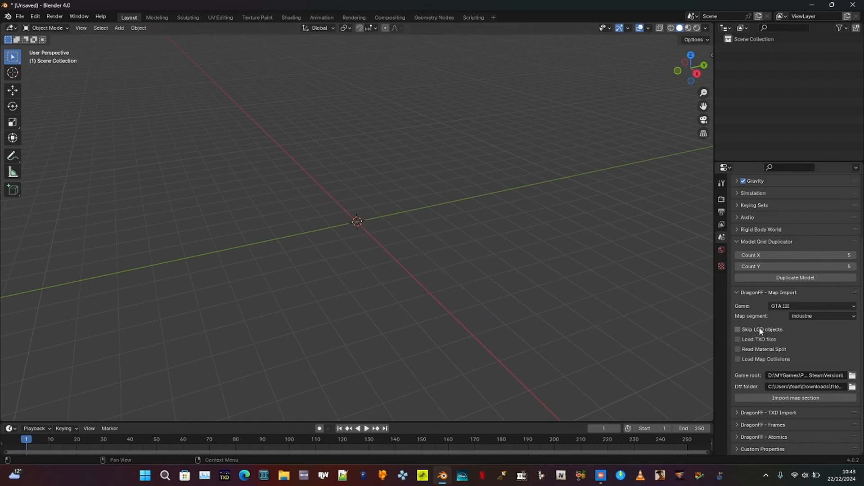
Enable Load TXD files and Read Material Split, and choose game GTA SA, segment LAe.
click(738, 339)
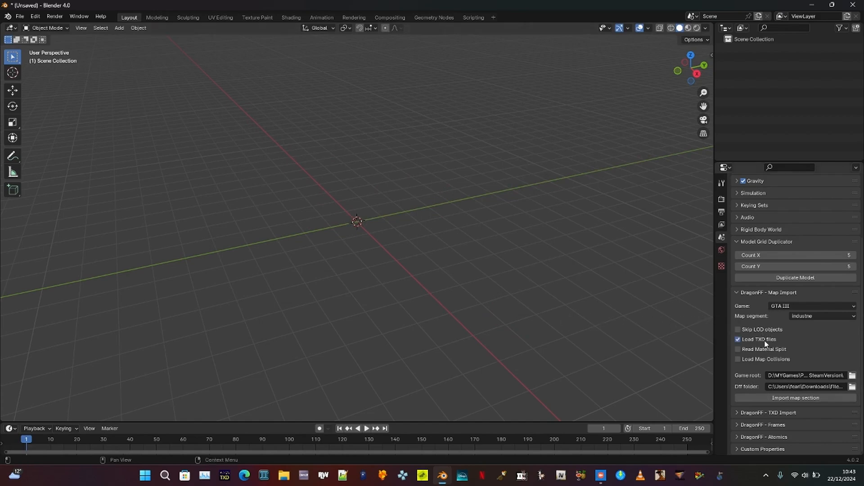
mouse_move(765, 349)
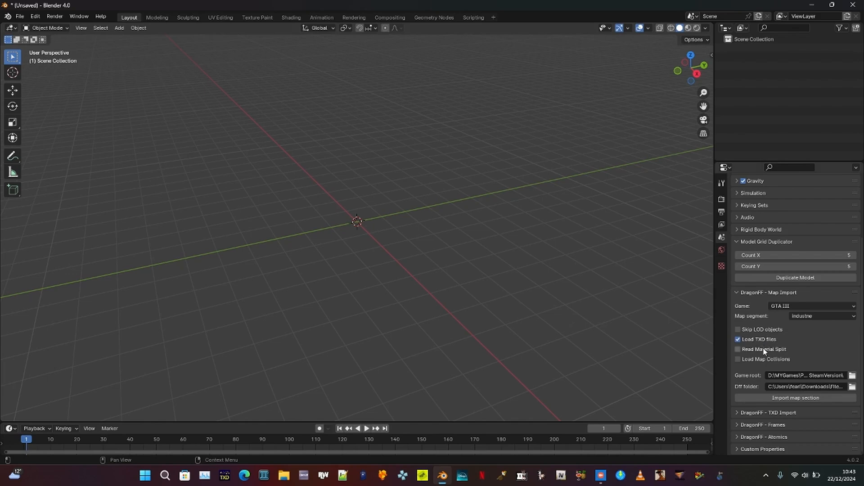
click(737, 349)
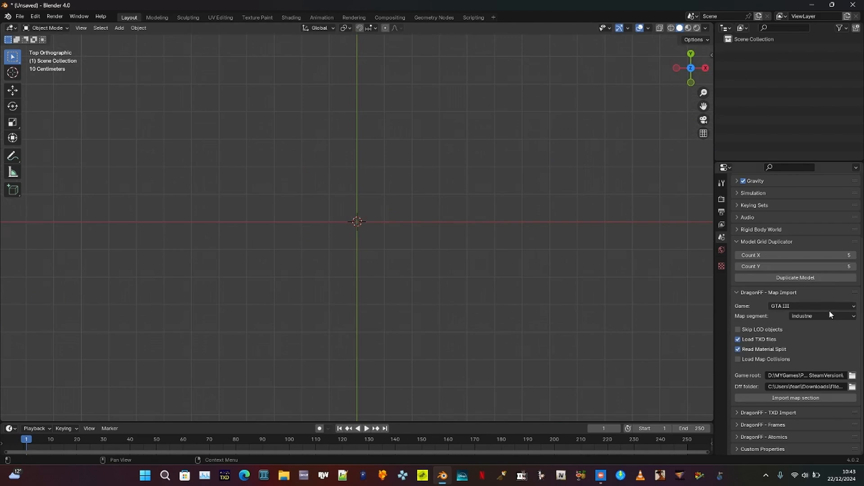
click(810, 306)
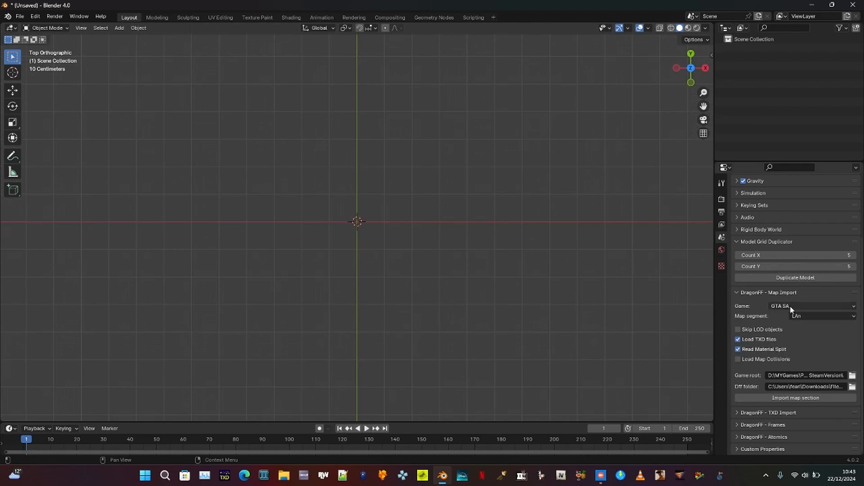
click(820, 316)
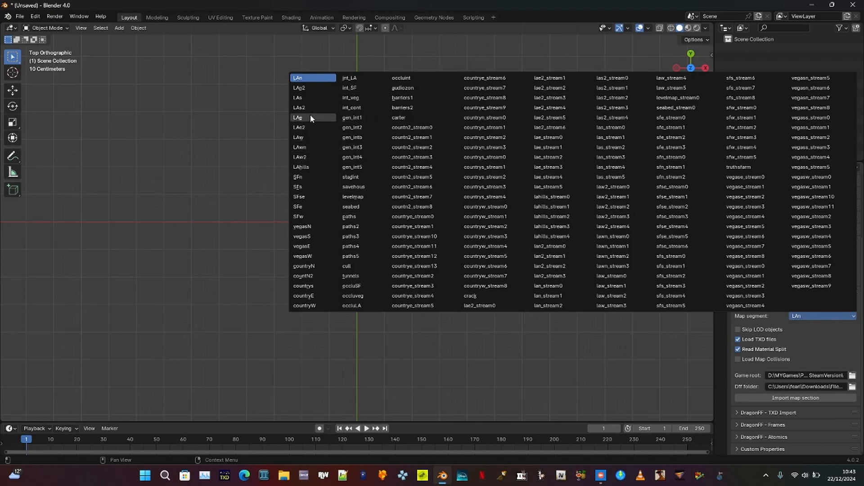
click(298, 118)
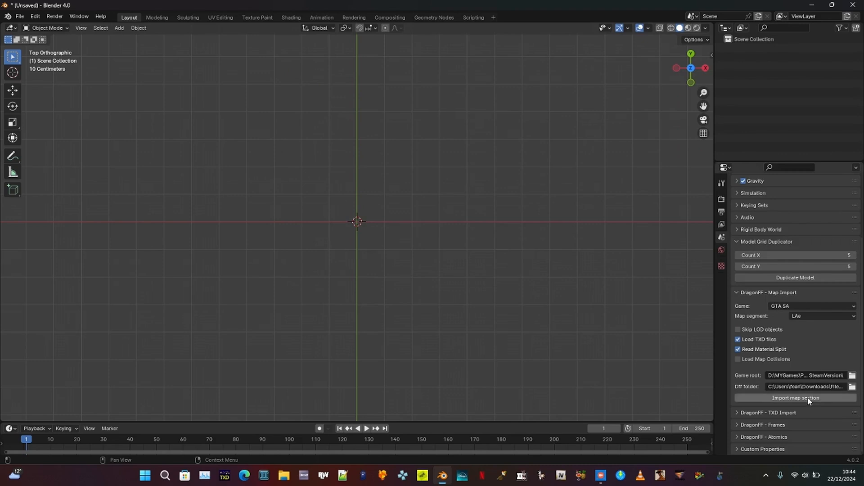
scroll(down, 3)
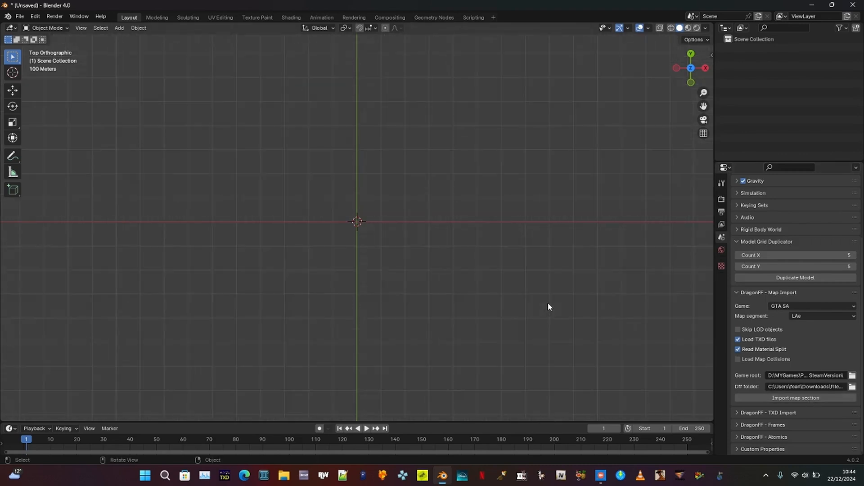
mouse_move(796, 397)
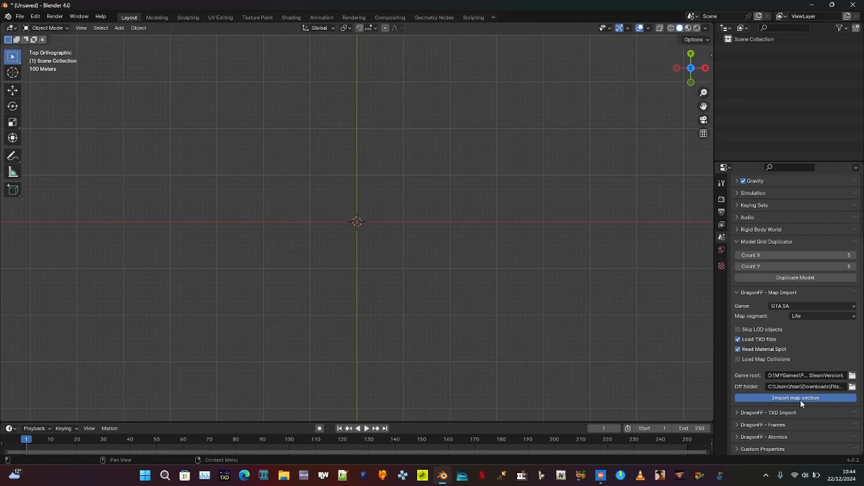
Run Import map section for the LAe segment until its meshes load.
click(794, 398)
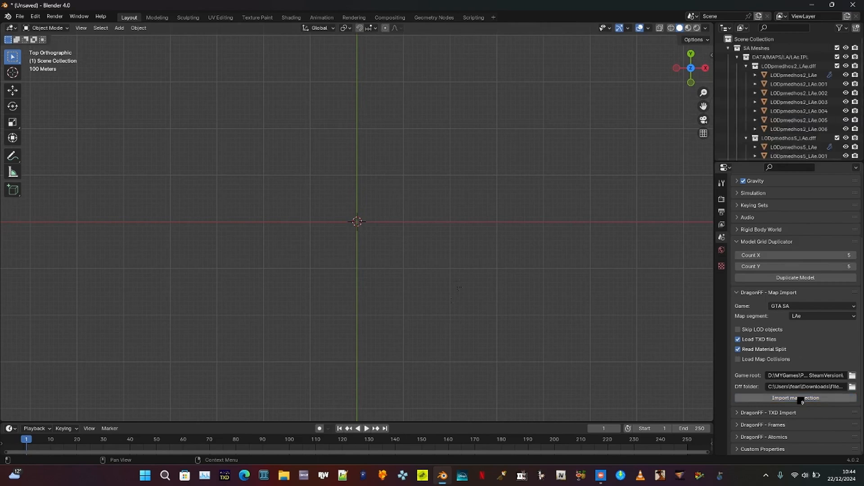
click(795, 398)
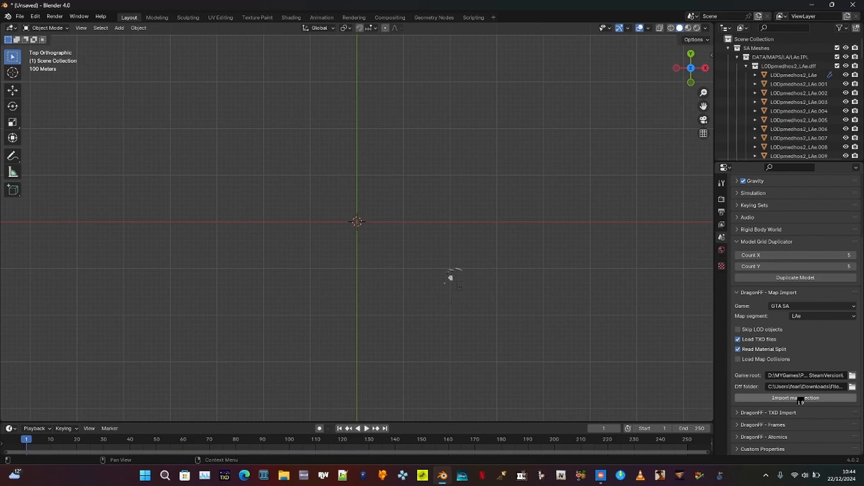
click(794, 397)
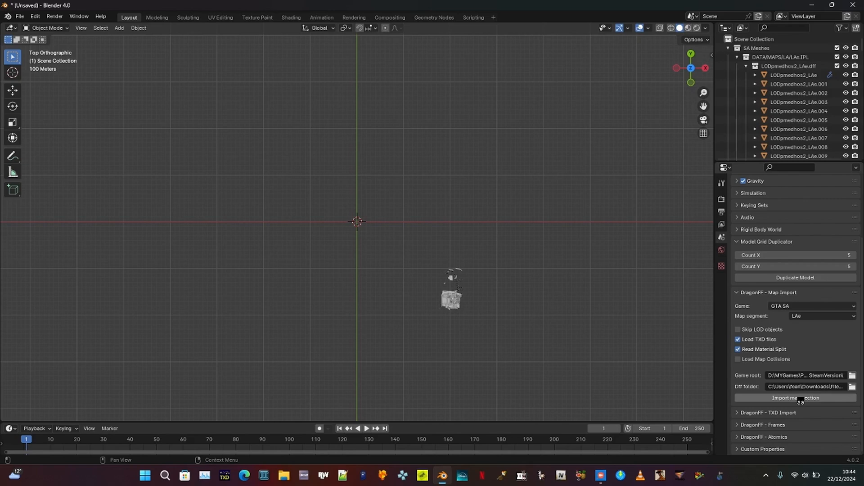
click(794, 397)
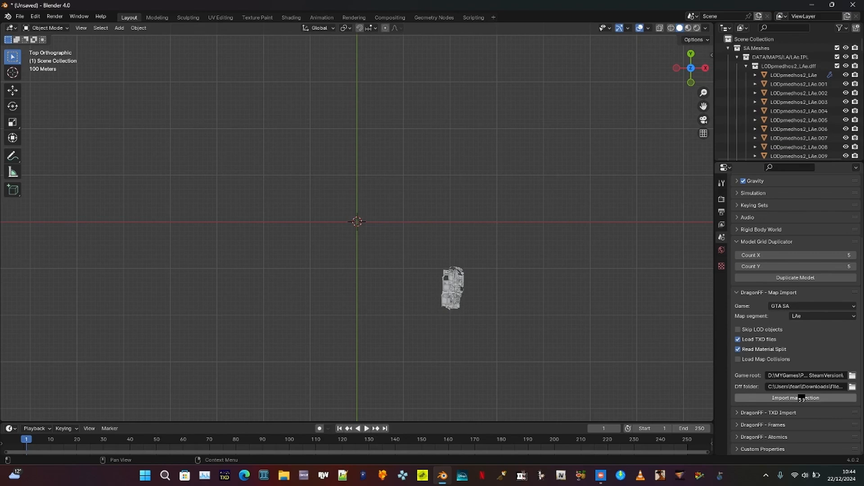
mouse_move(795, 398)
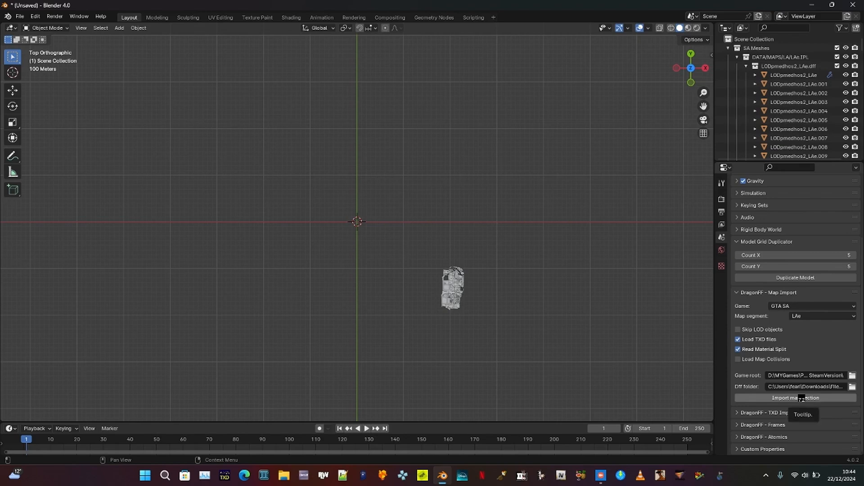